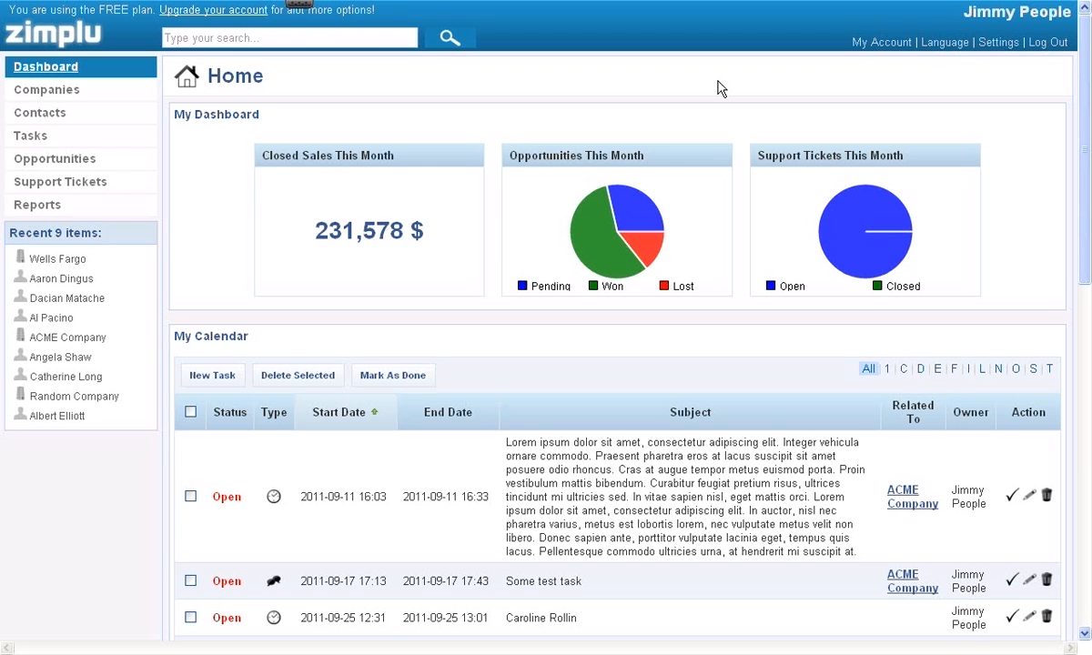
pyautogui.moveTo(989, 73)
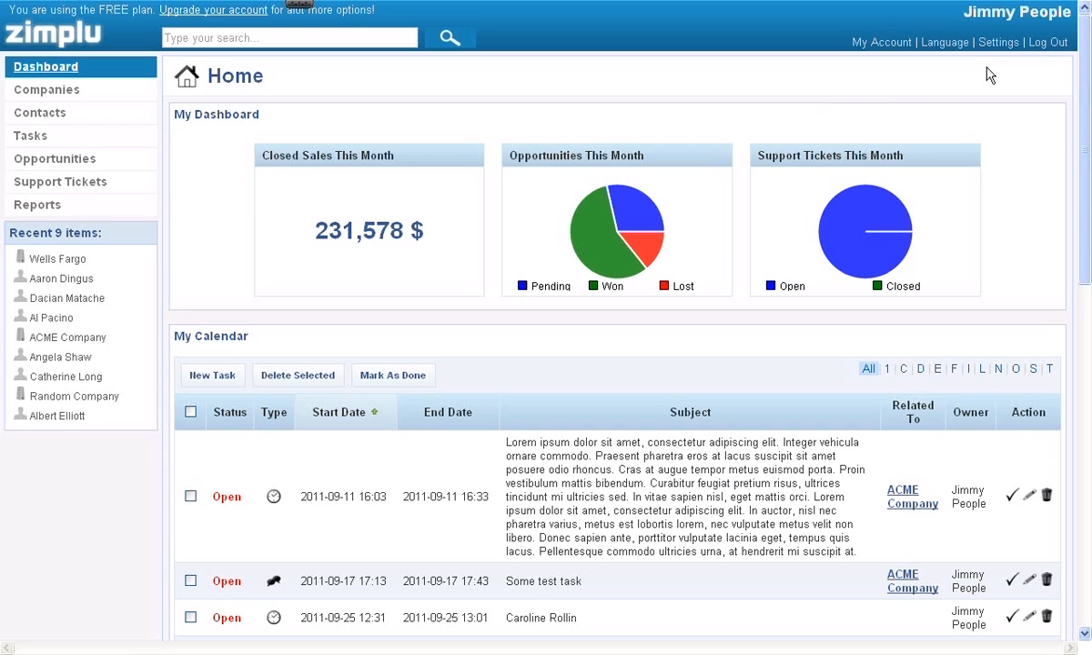
# Step: Open the Settings page from the top-right account links
pyautogui.click(998, 42)
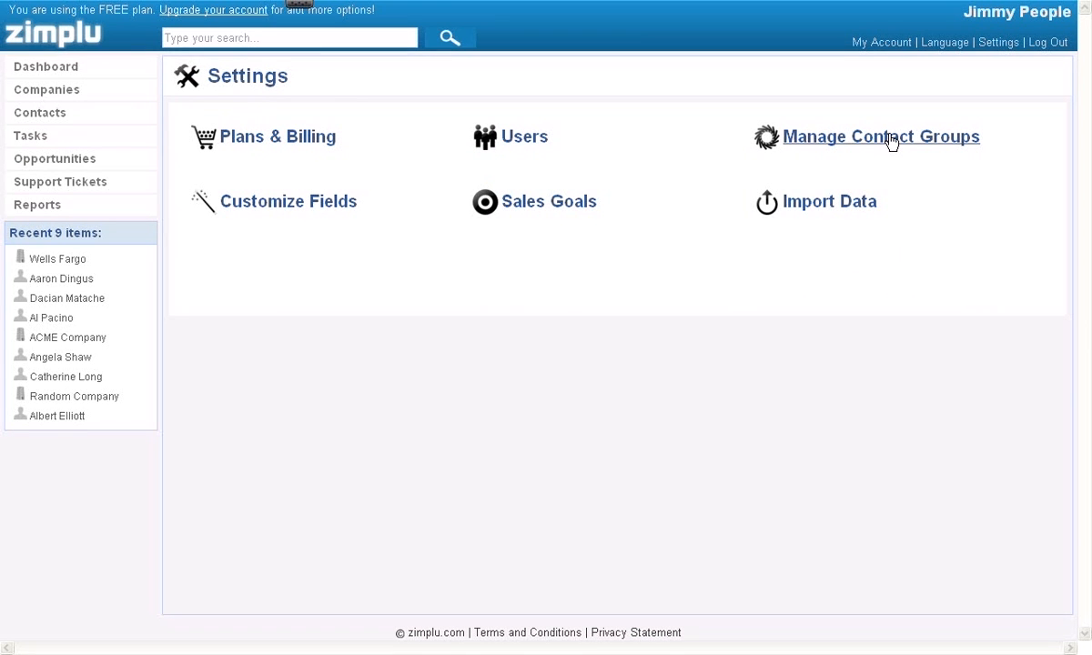
# Step: Open Manage Contact Groups to list Existing Clients and Potential Clients
pyautogui.click(880, 136)
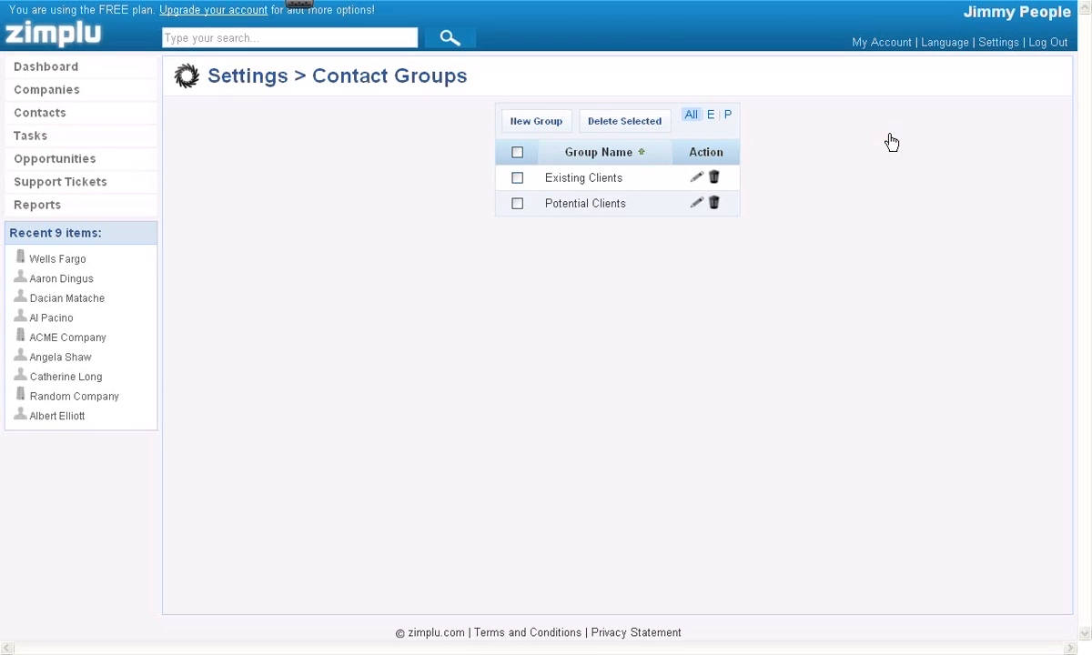
pyautogui.moveTo(747, 180)
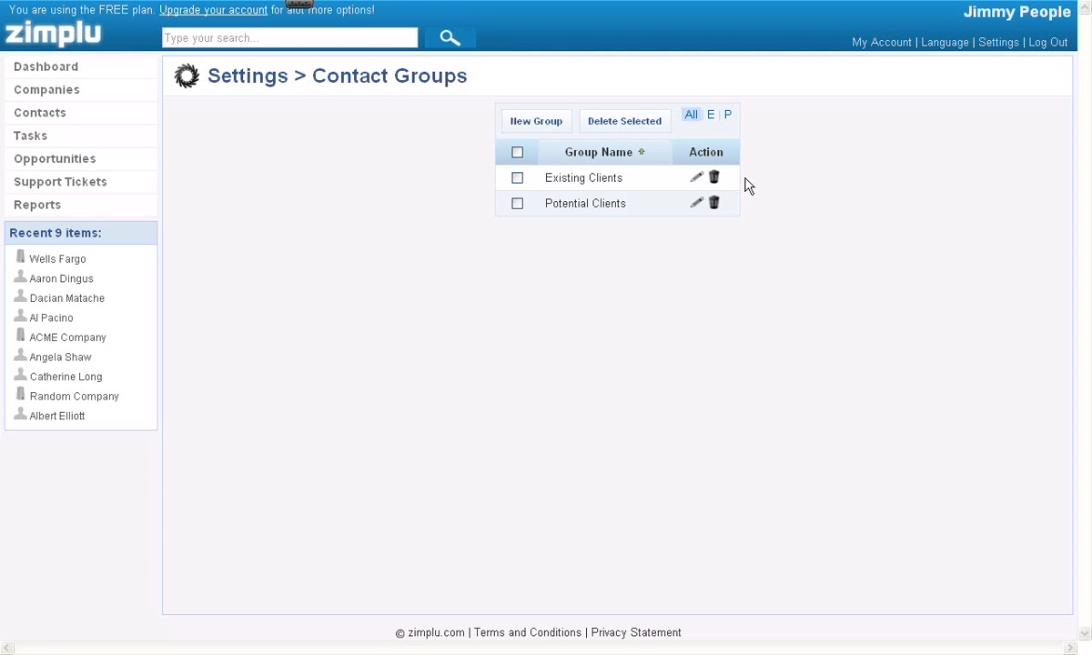
pyautogui.moveTo(748, 199)
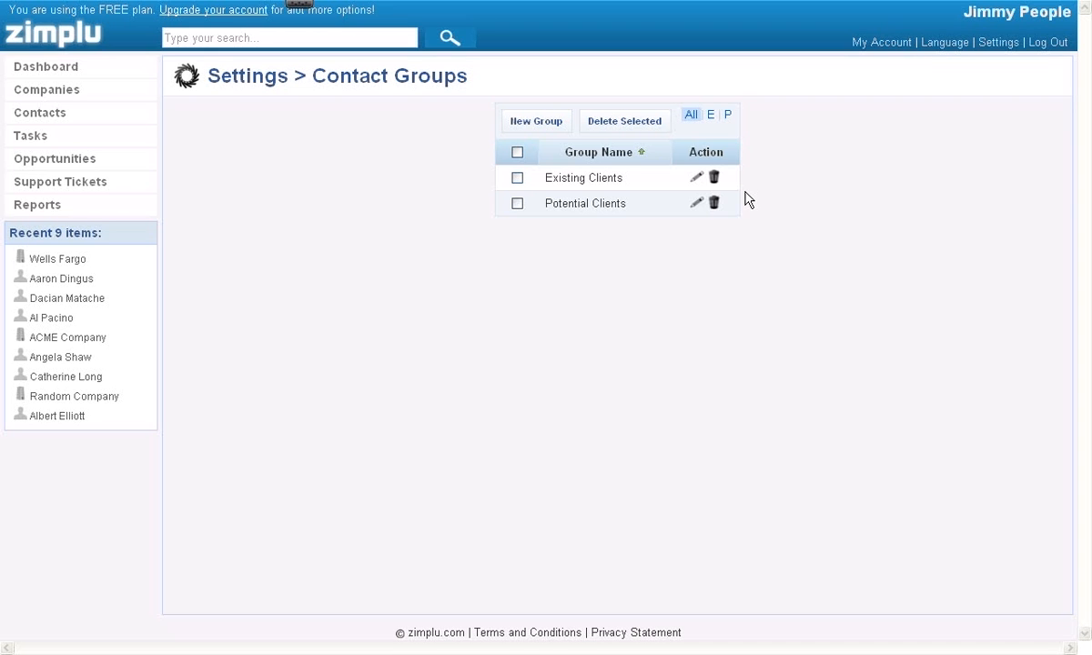
pyautogui.moveTo(531, 134)
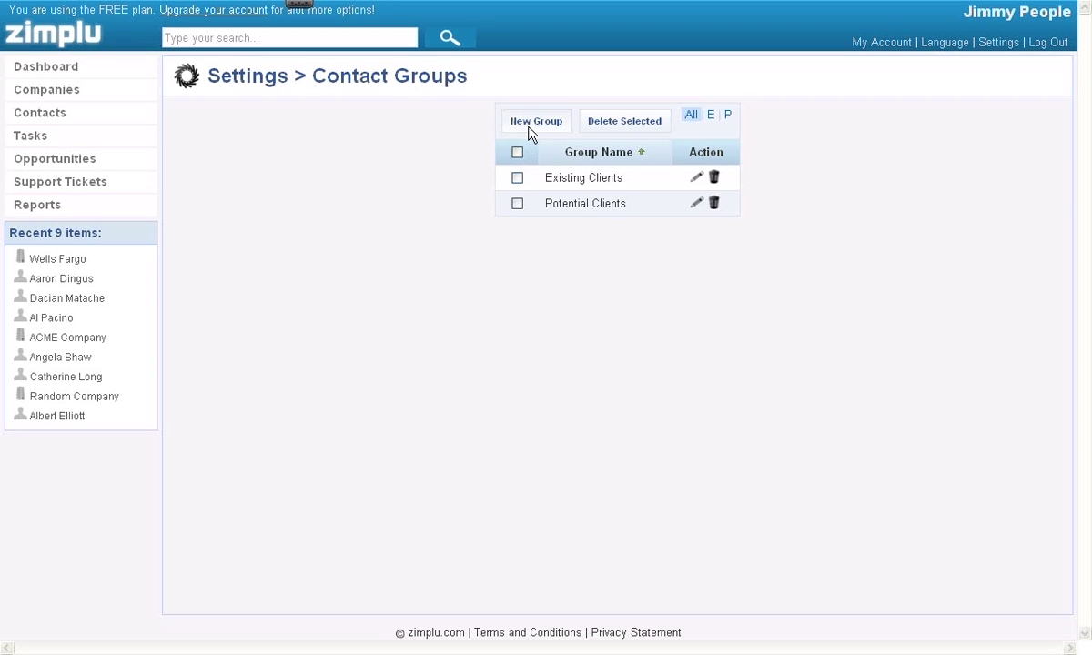
# Step: Add a new contact group named 'Banks' and save it
pyautogui.click(535, 120)
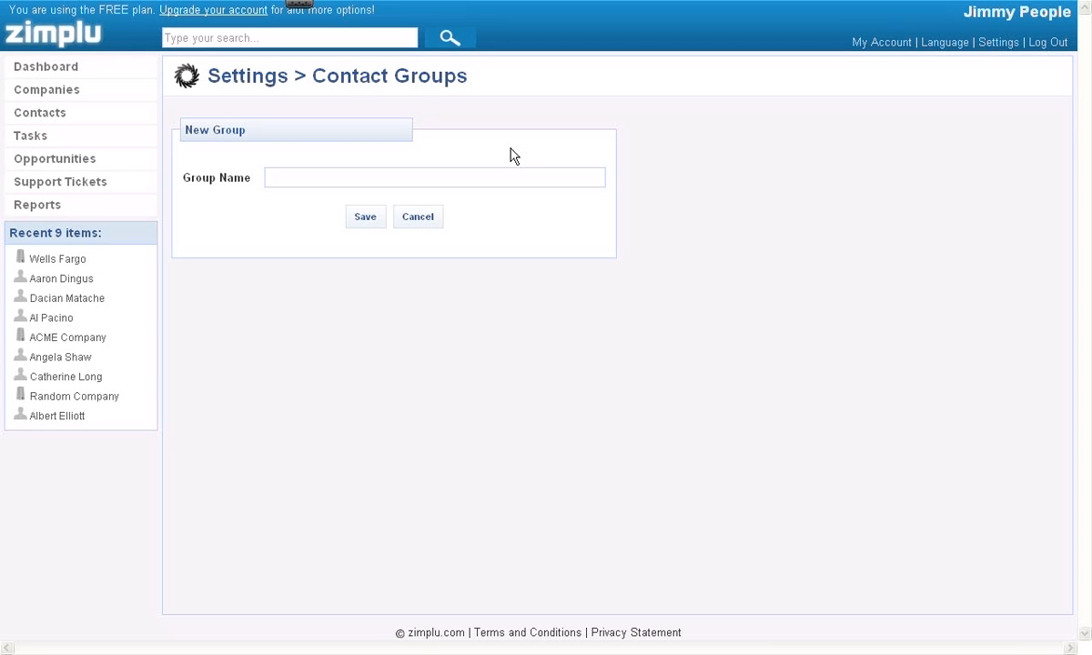
pyautogui.moveTo(510, 160)
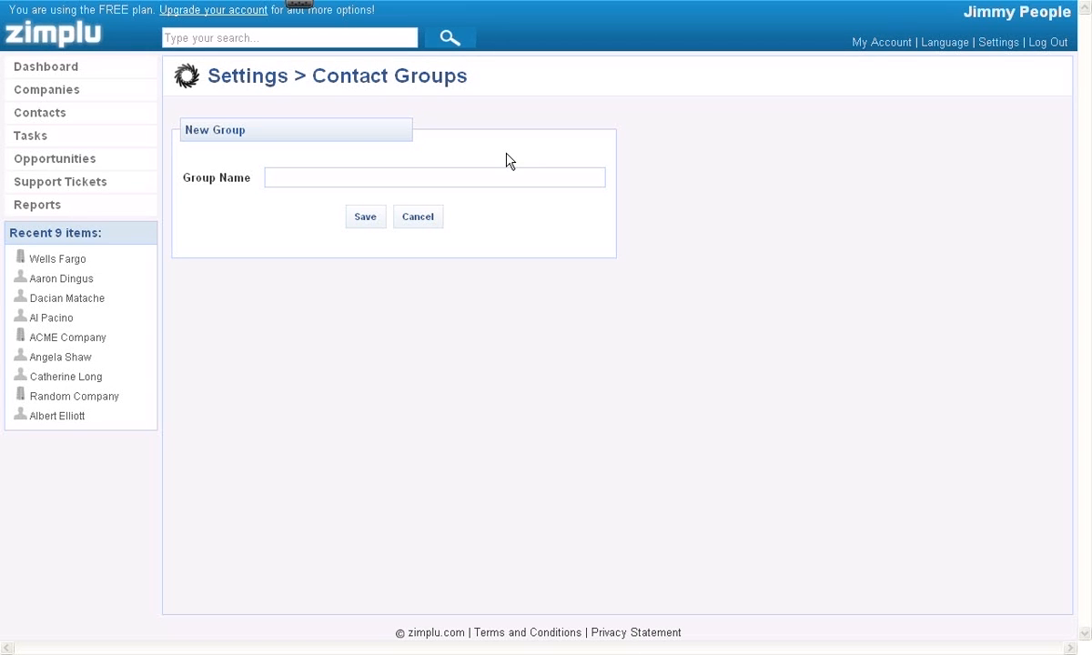
pyautogui.write('Banks')
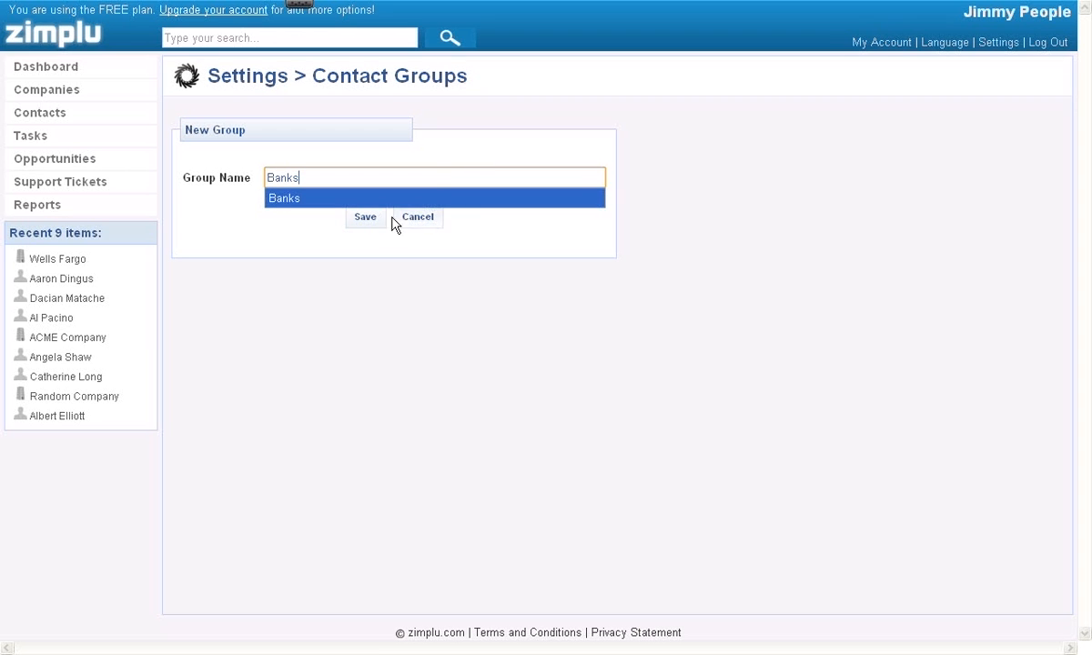
pyautogui.click(366, 217)
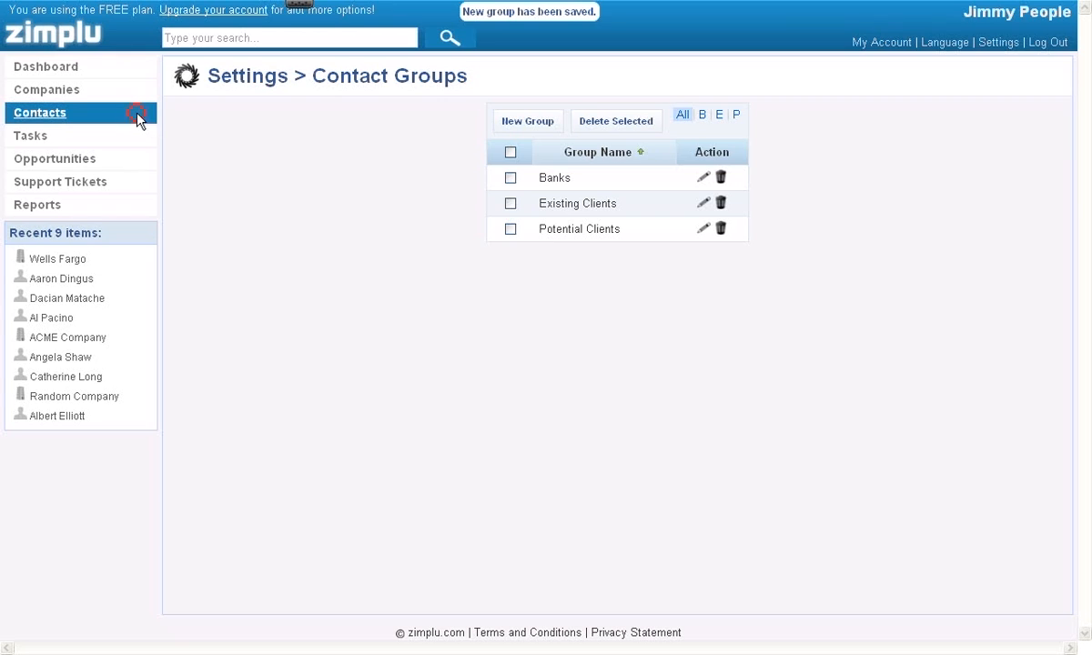
pyautogui.click(39, 112)
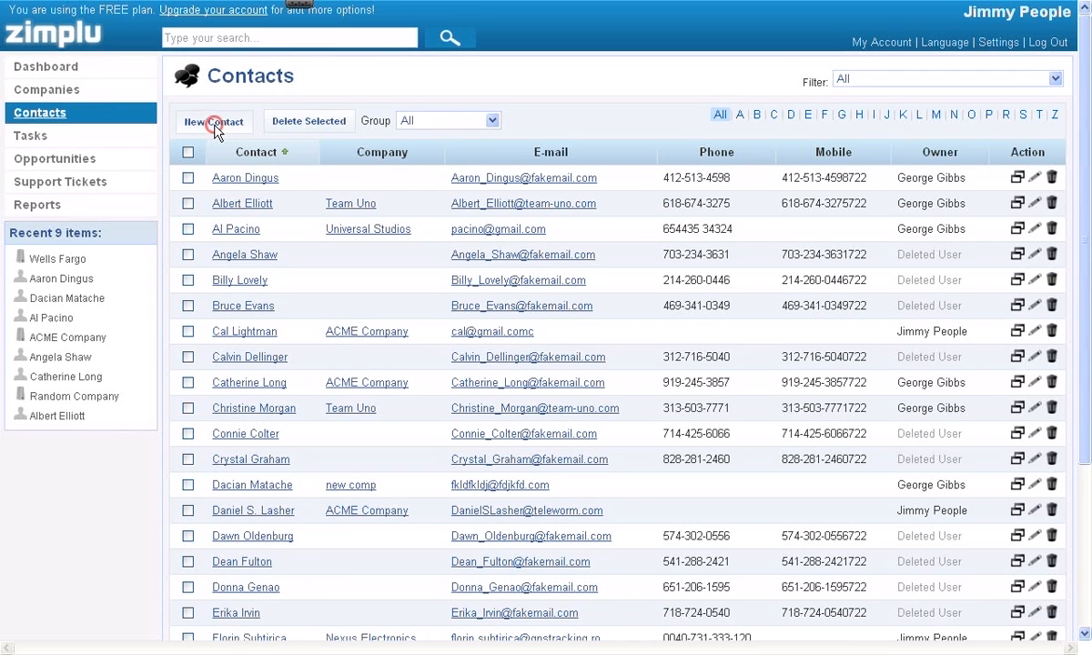
pyautogui.click(214, 121)
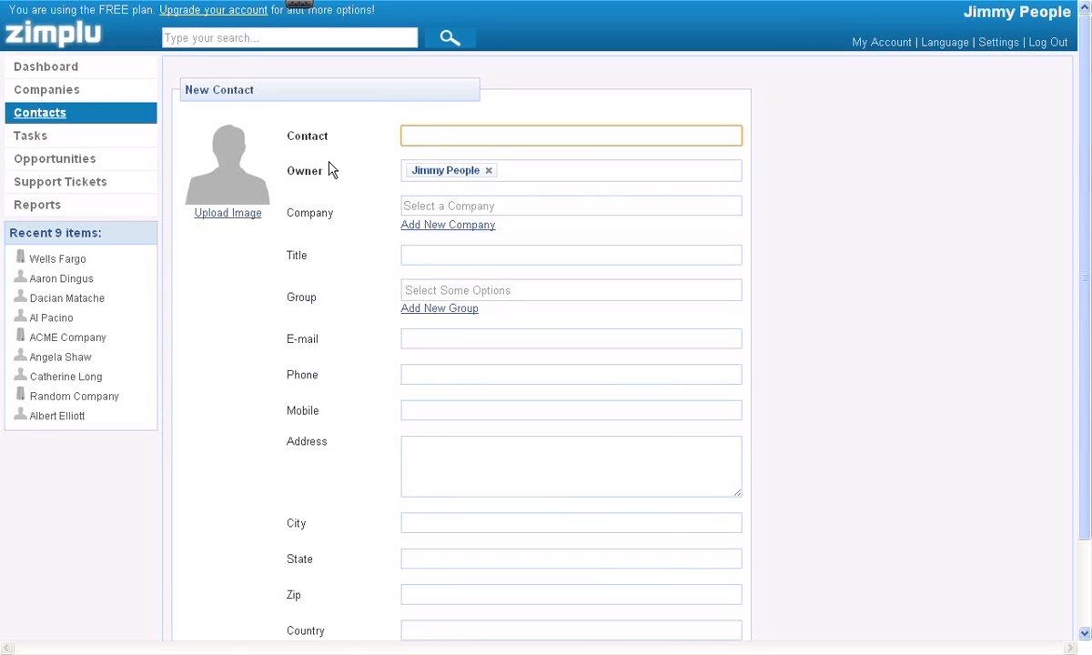
pyautogui.write('Karen')
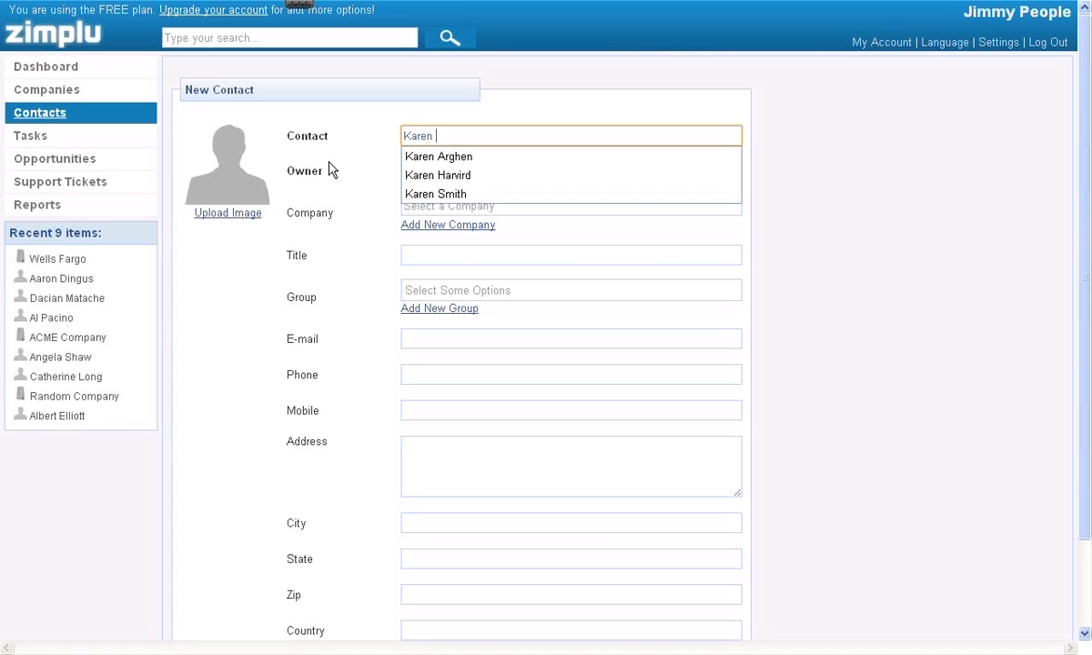
pyautogui.click(438, 174)
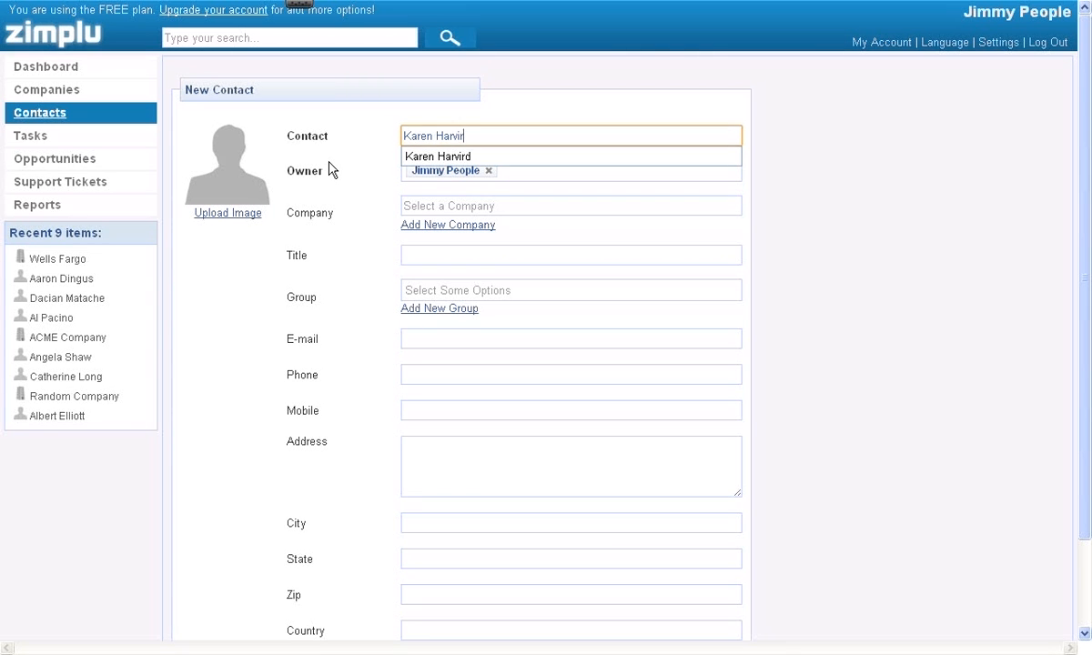
pyautogui.click(412, 205)
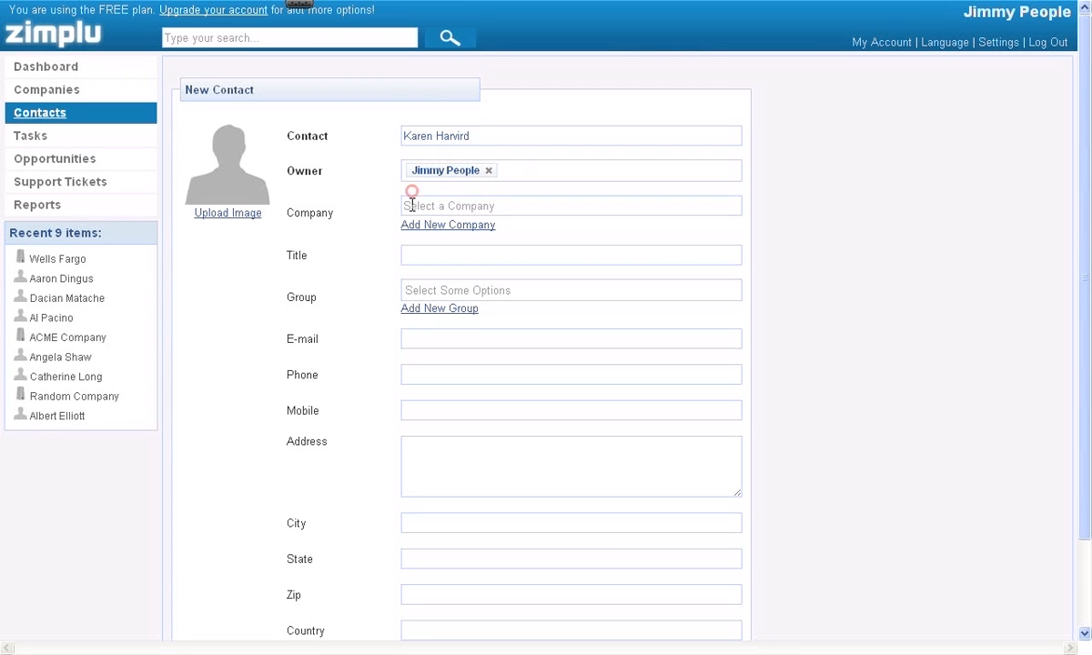
pyautogui.click(571, 205)
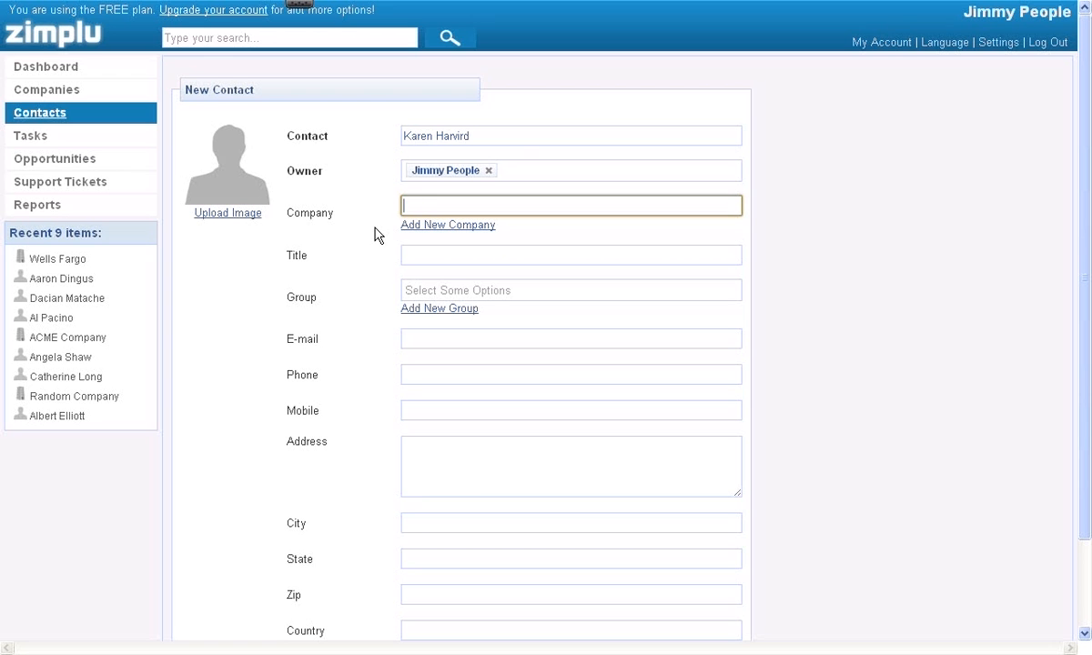
pyautogui.write('wells Fargo')
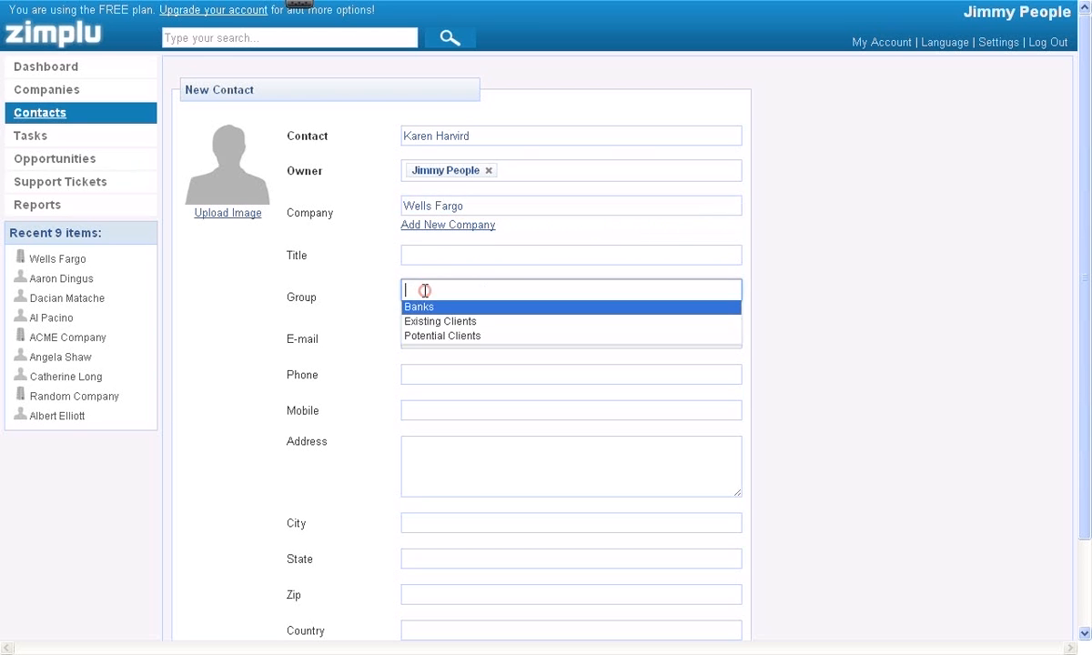
pyautogui.click(419, 307)
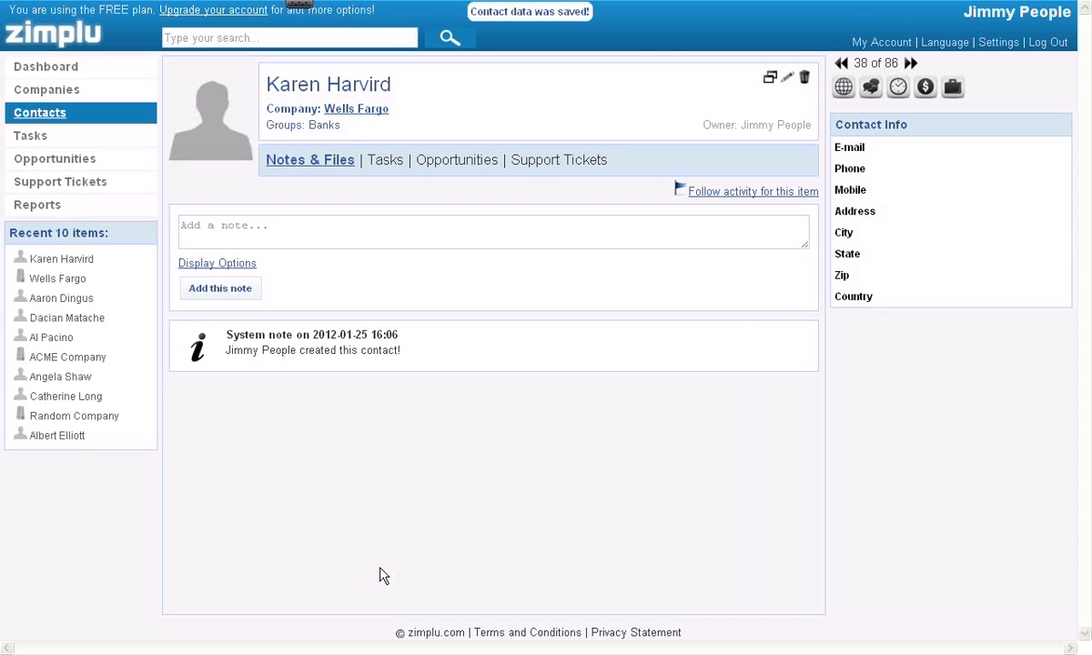
pyautogui.moveTo(300, 143)
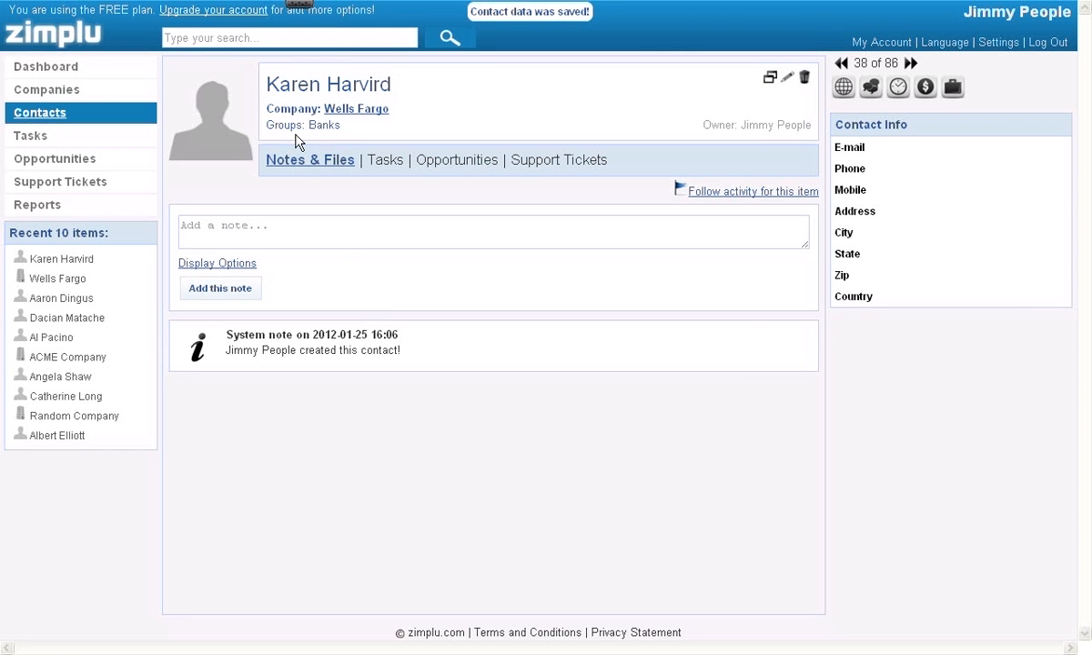
pyautogui.moveTo(304, 130)
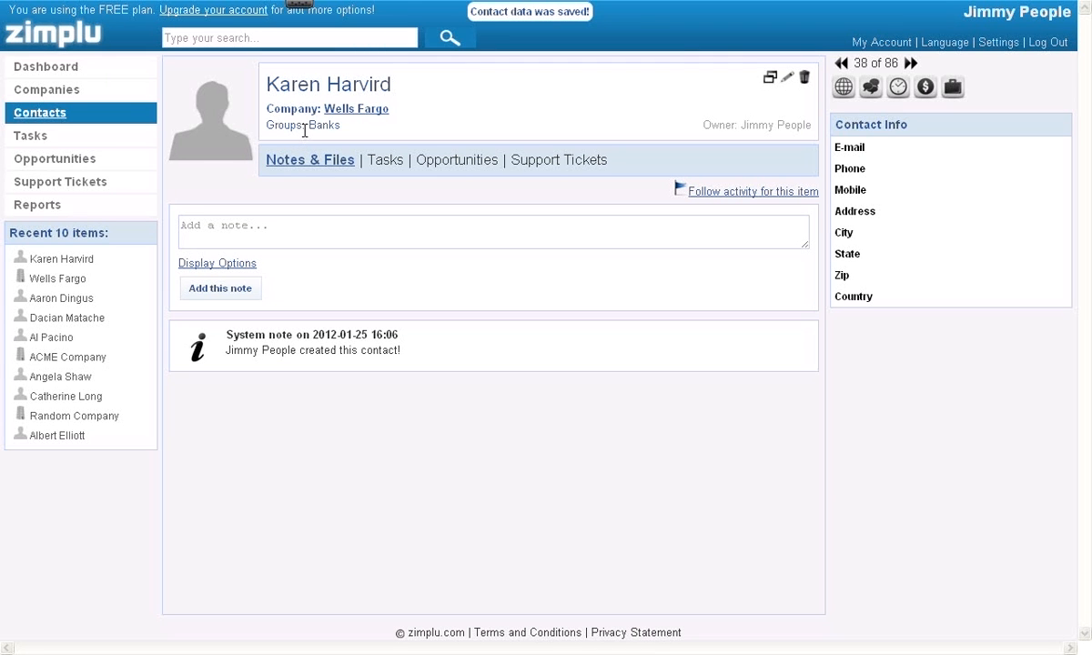
pyautogui.moveTo(130, 119)
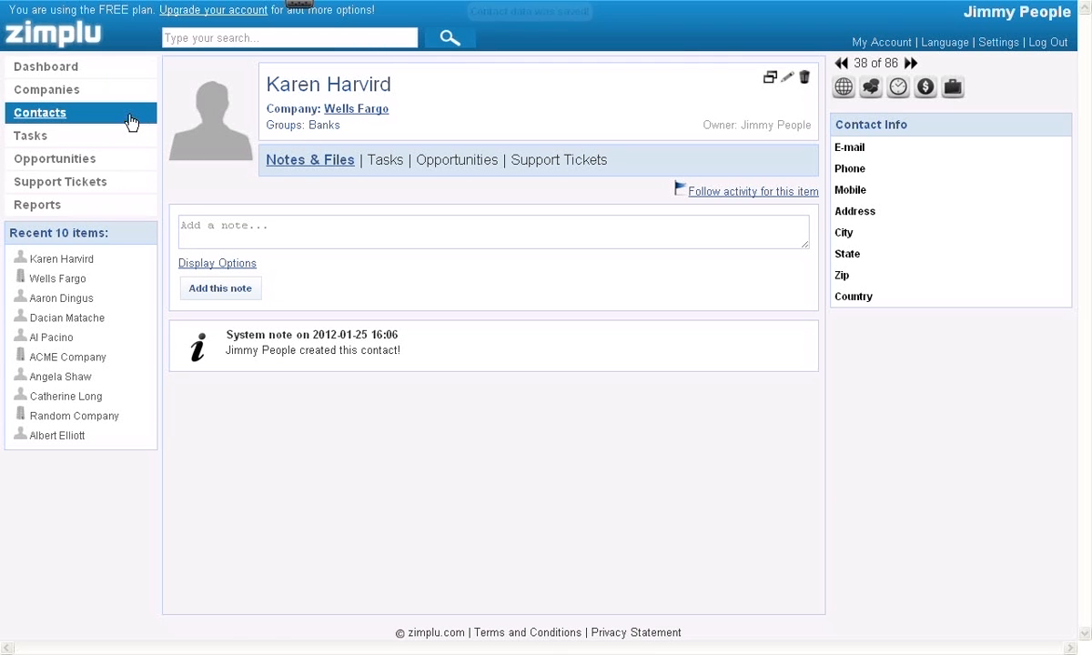
# Step: Filter contacts by the Banks group, then go back to the Home dashboard
pyautogui.click(40, 112)
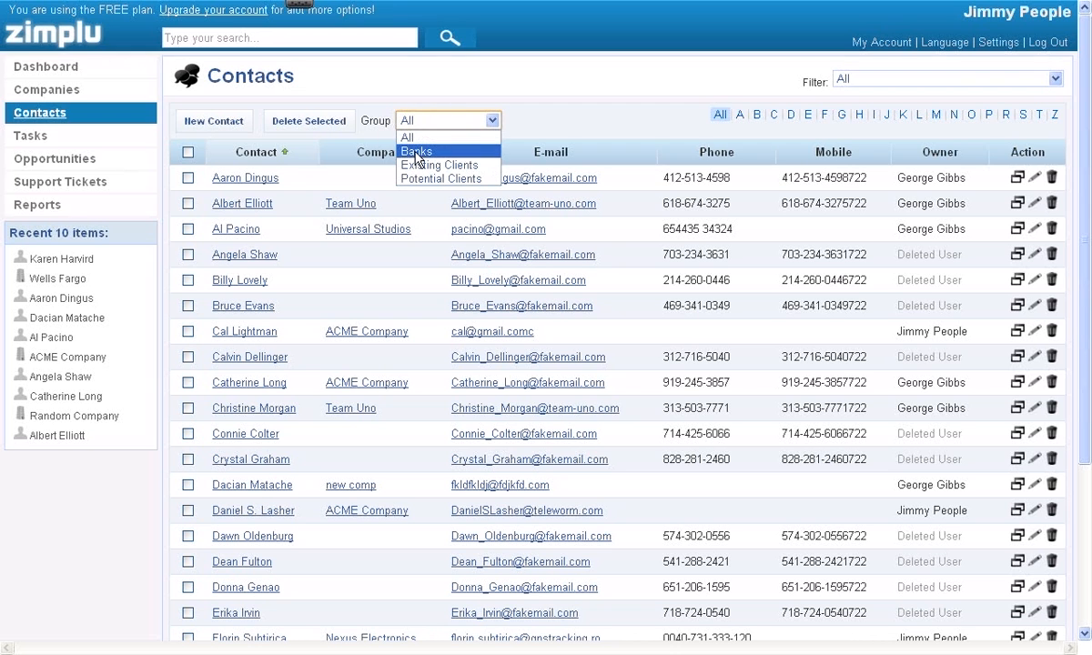
pyautogui.click(417, 150)
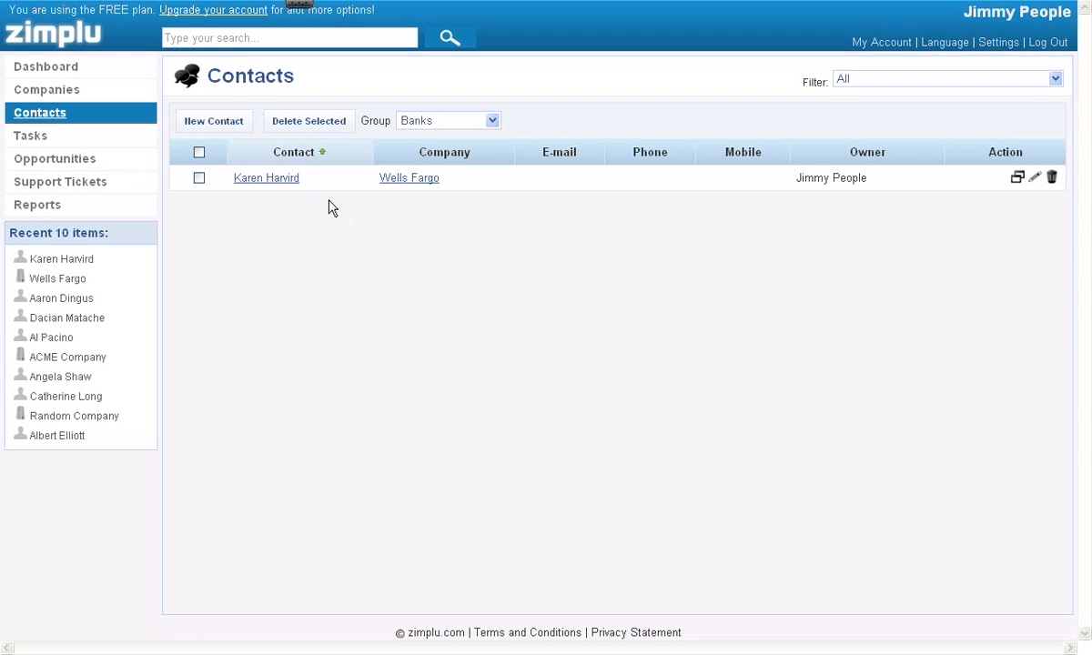
pyautogui.moveTo(326, 201)
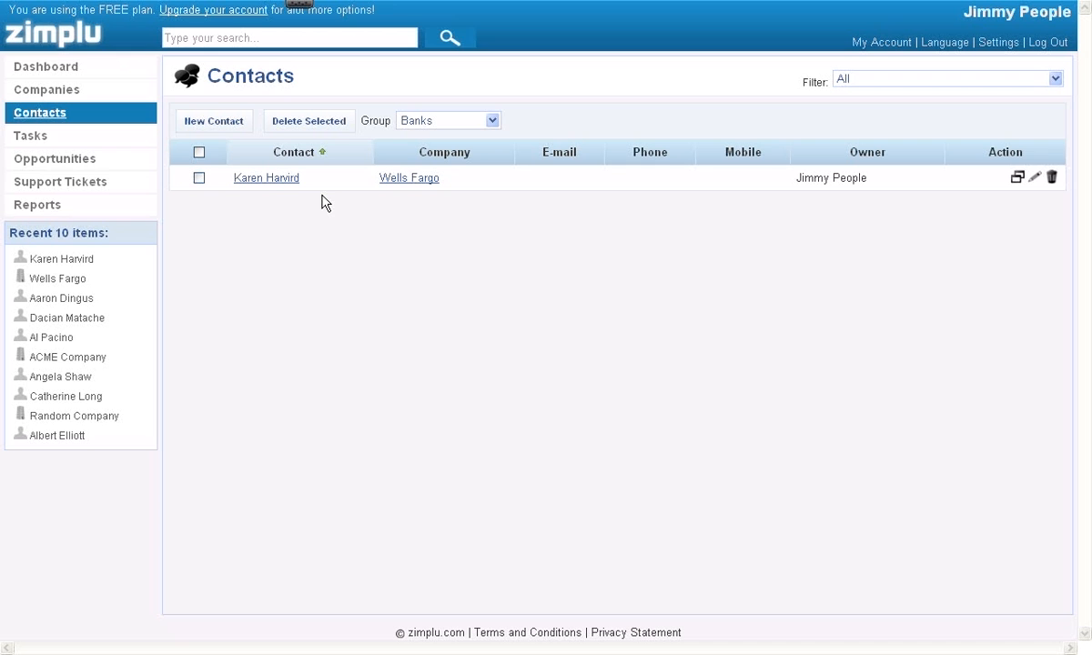
pyautogui.moveTo(159, 100)
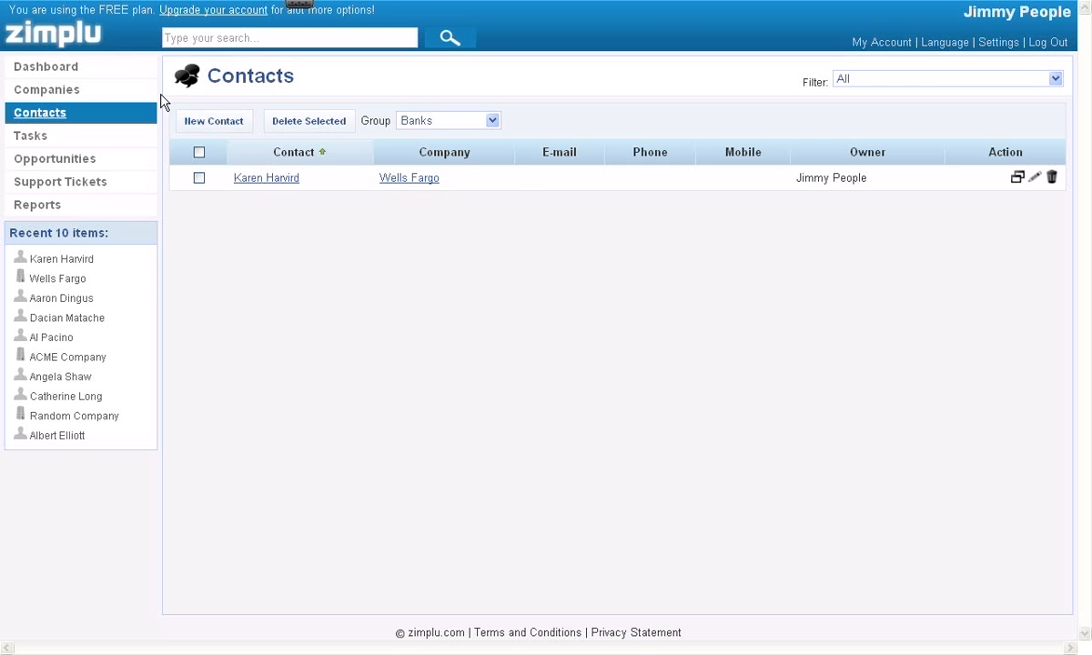
pyautogui.click(46, 66)
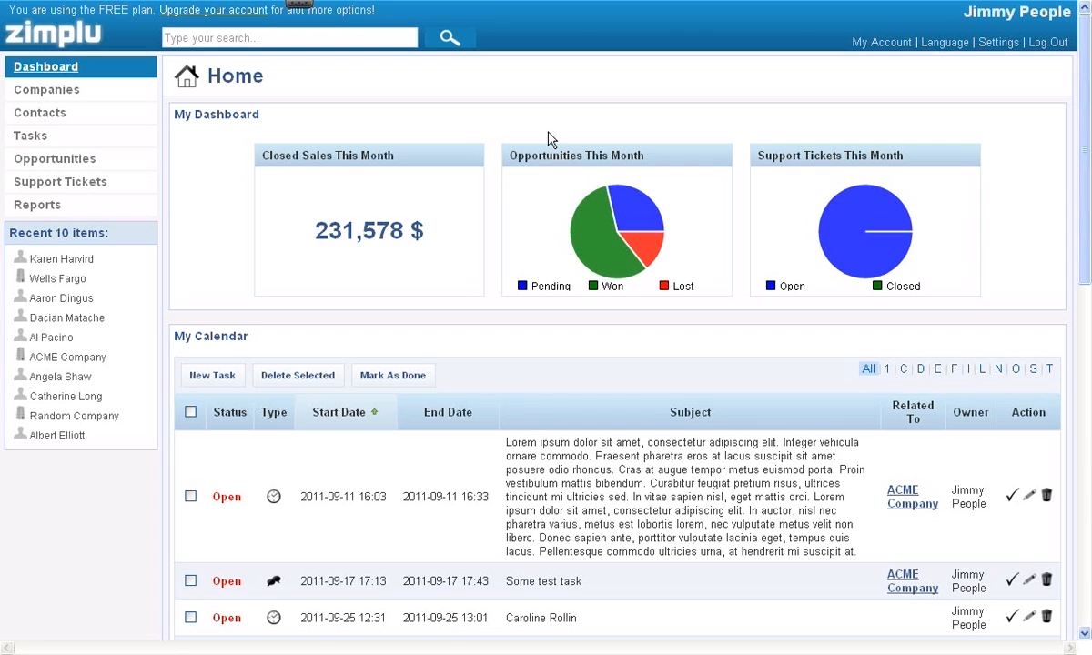
pyautogui.moveTo(522, 158)
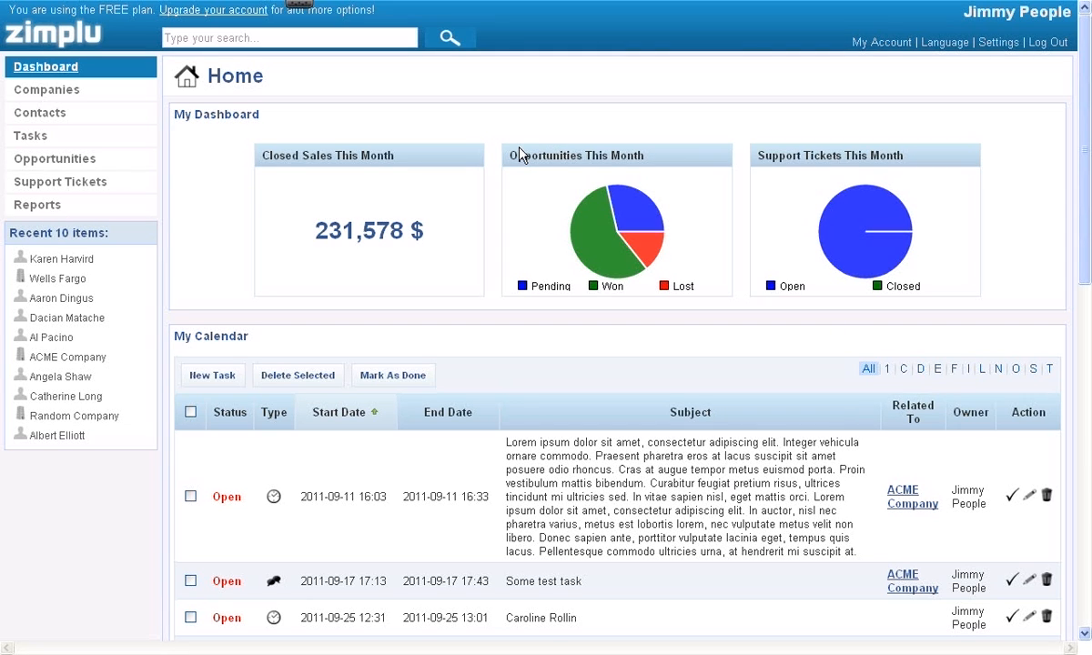